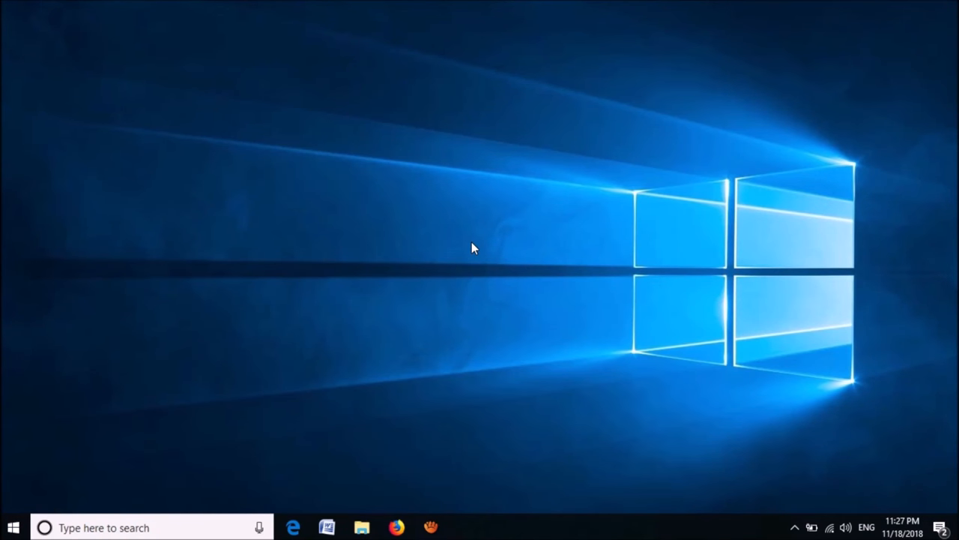
mouse_move(356, 305)
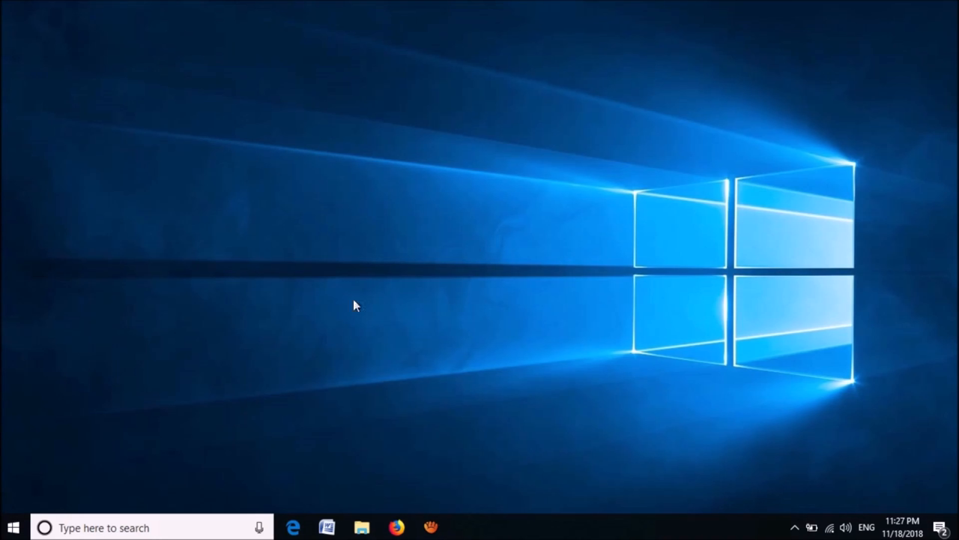
mouse_move(13, 527)
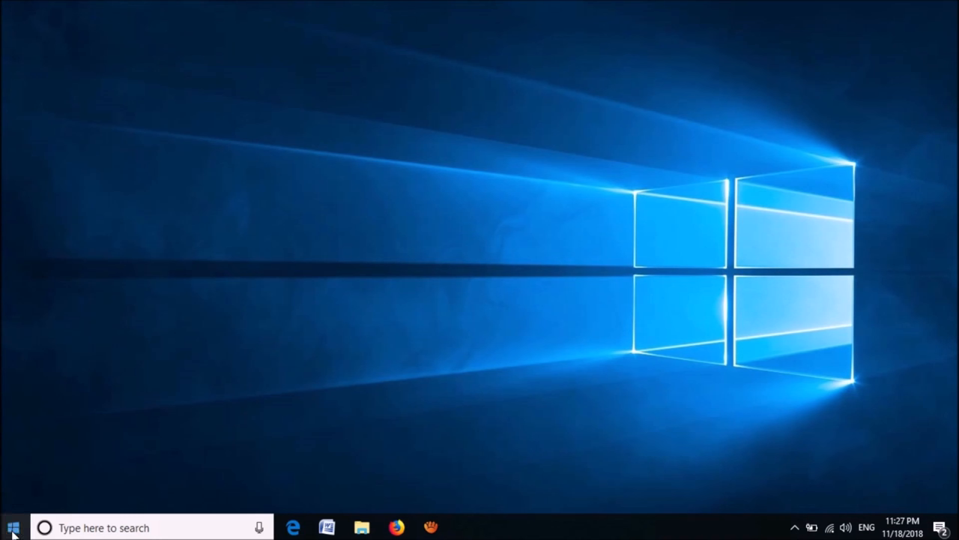
Open the Win+X power-user menu from the Start button
right_click(12, 527)
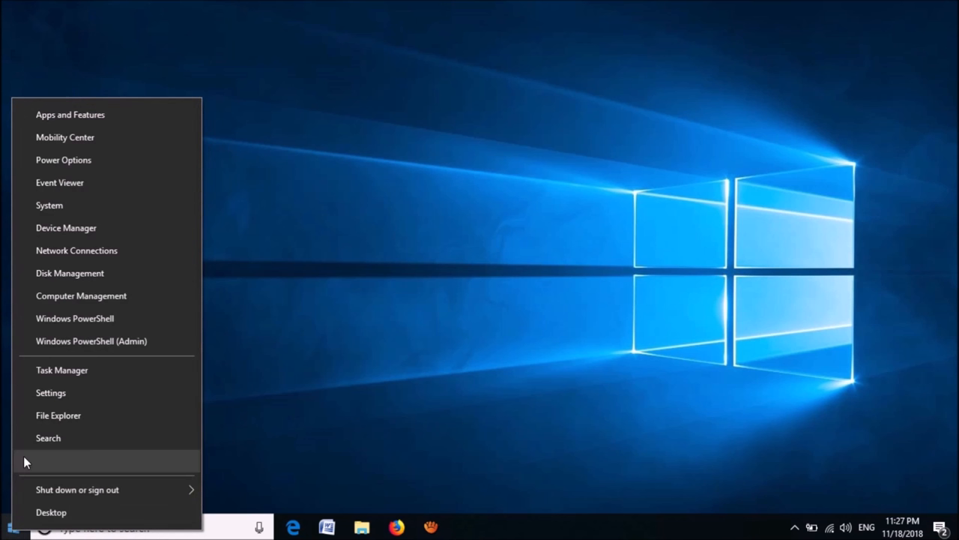
mouse_move(98, 228)
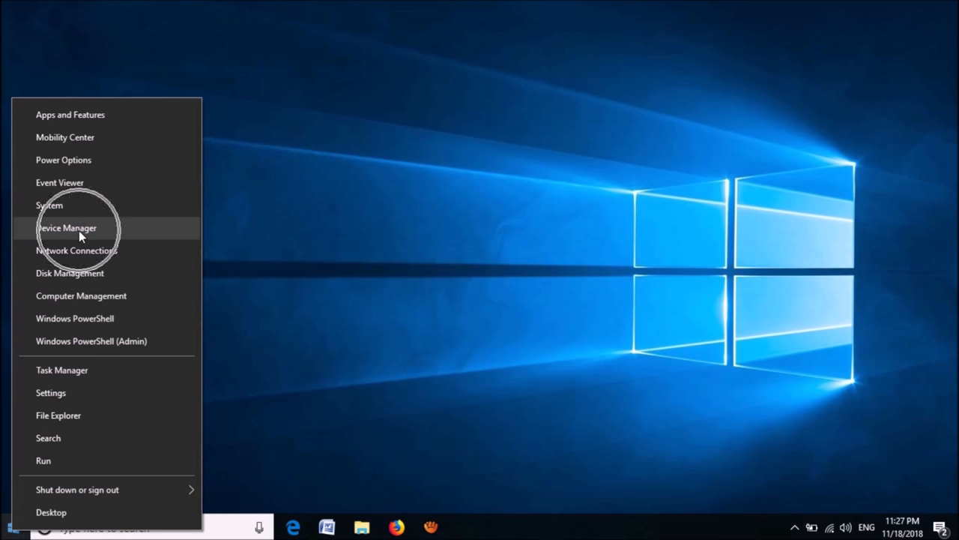
Open Device Manager, expand Keyboards, and bring up Standard PS/2 Keyboard's context menu
click(67, 227)
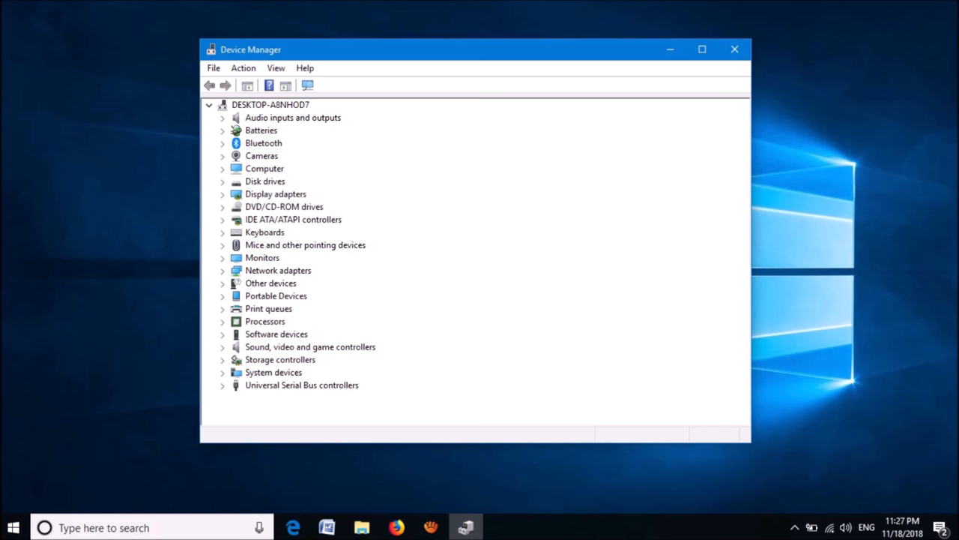
click(223, 232)
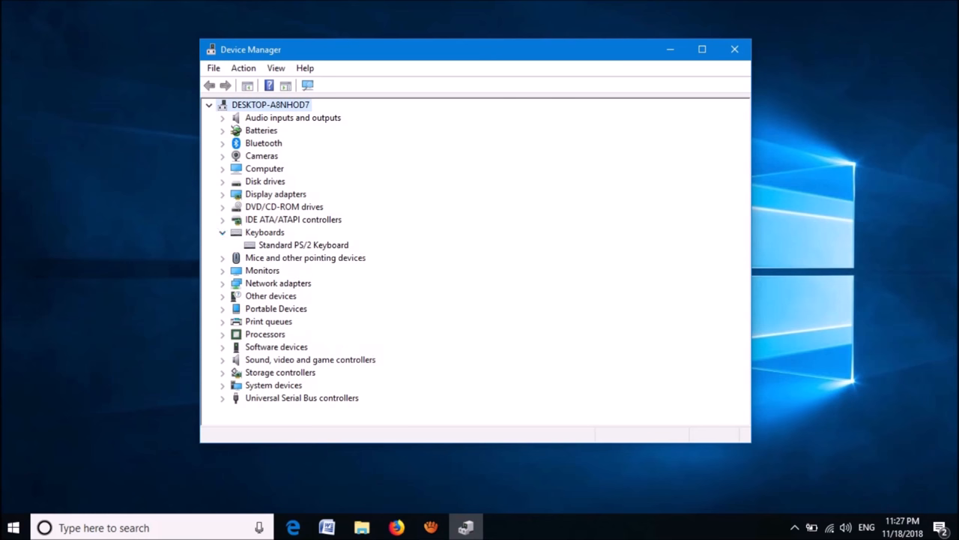
right_click(304, 244)
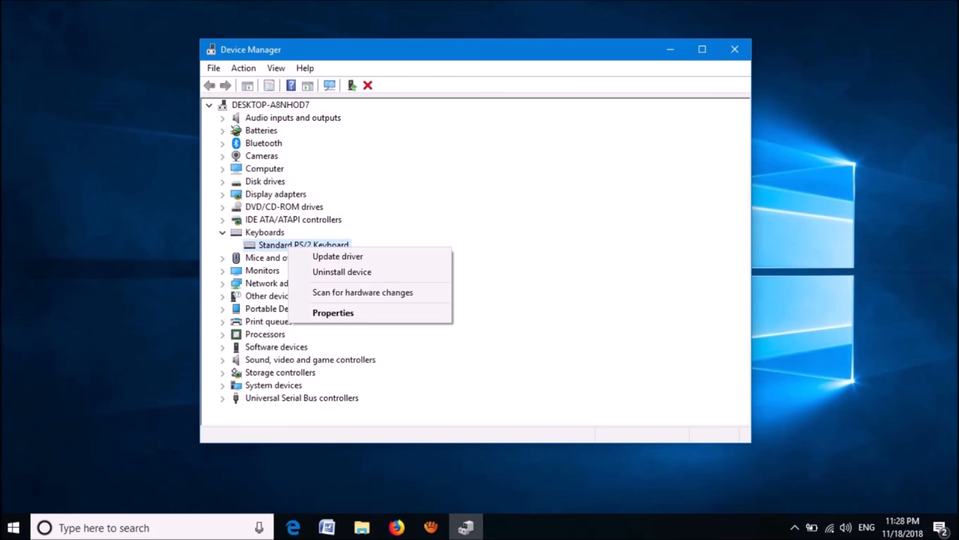
mouse_move(338, 256)
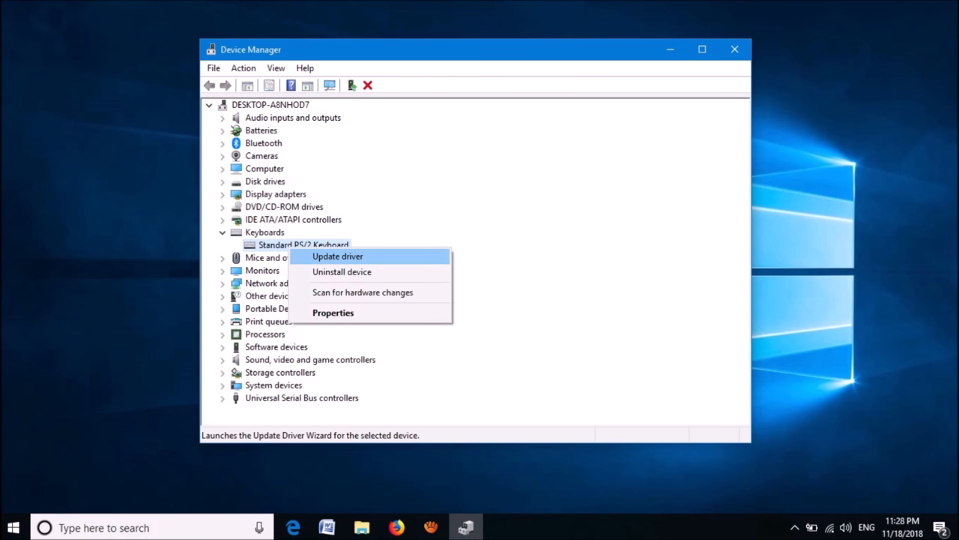
Run an automatic driver search for the PS/2 keyboard, then return to the search options
click(337, 256)
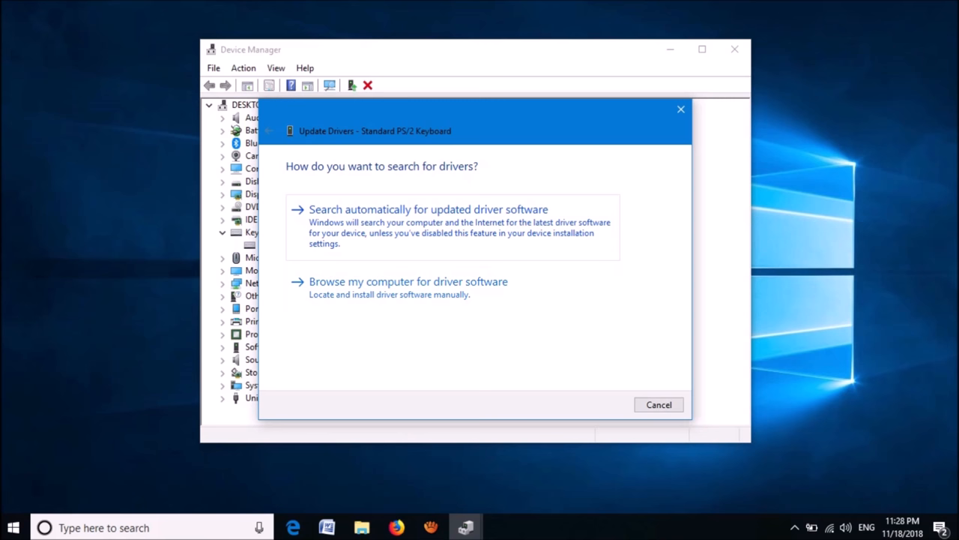
click(428, 209)
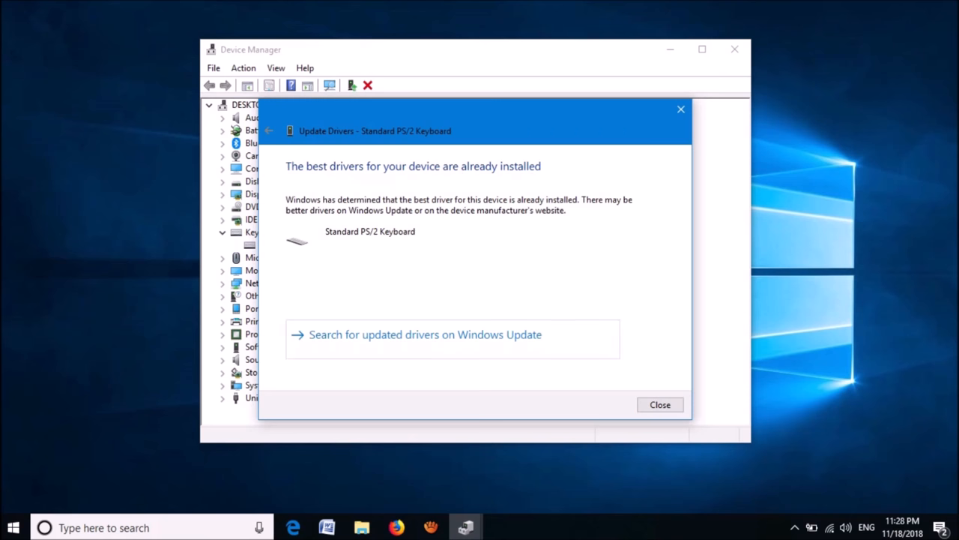
mouse_move(269, 131)
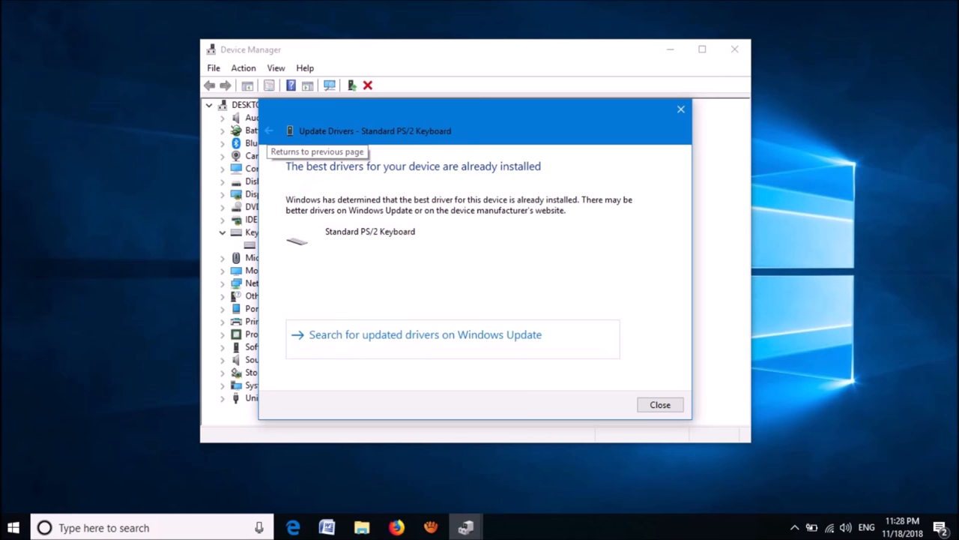
click(268, 130)
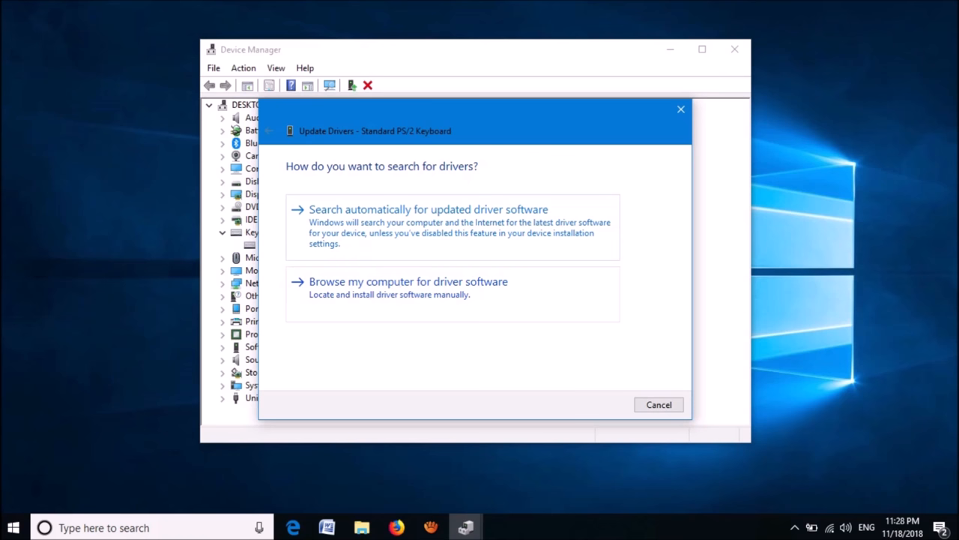
Manually reinstall the Standard PS/2 Keyboard driver from the compatible drivers list
click(408, 281)
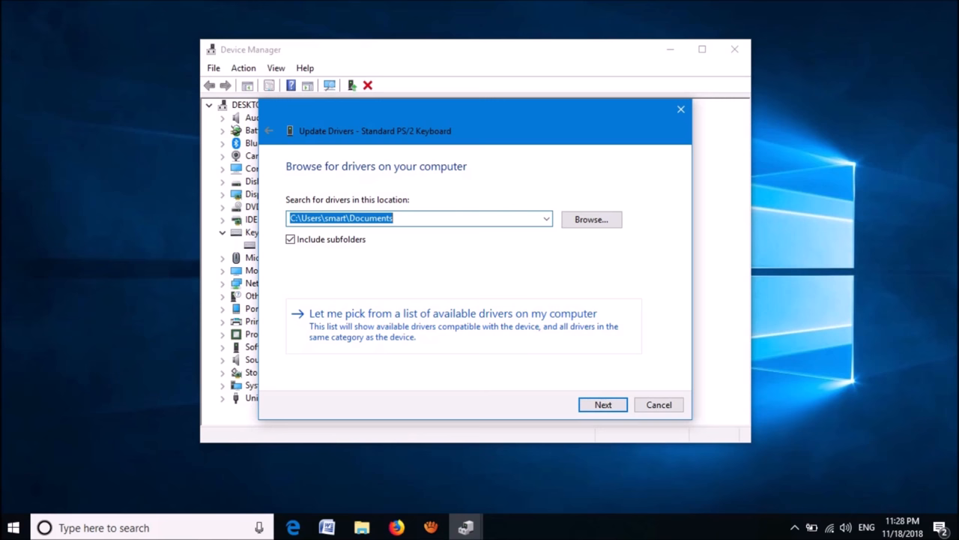
click(452, 314)
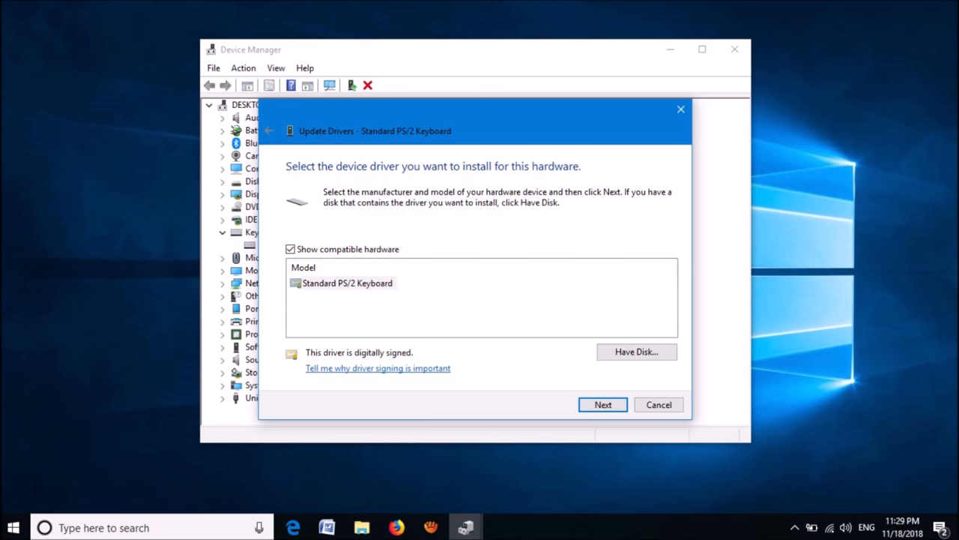
click(347, 283)
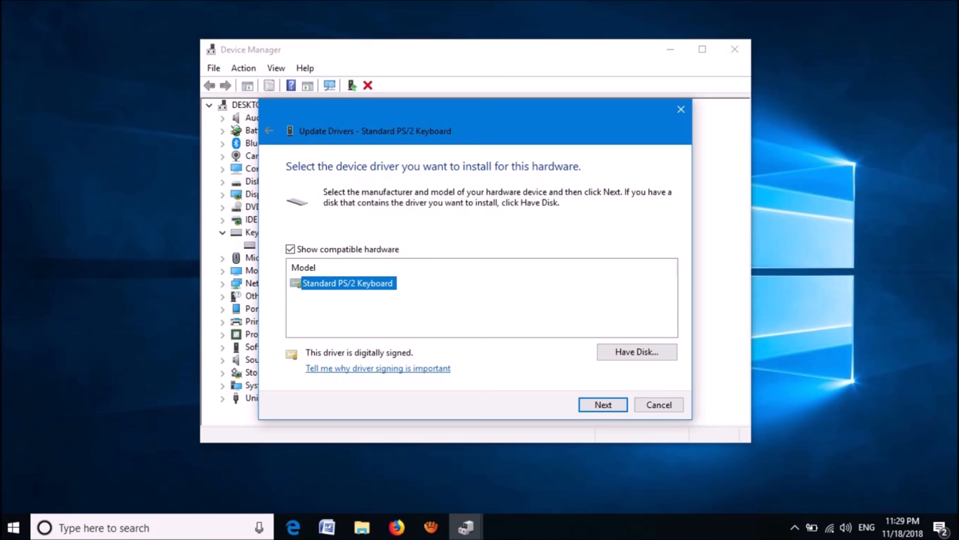
click(603, 404)
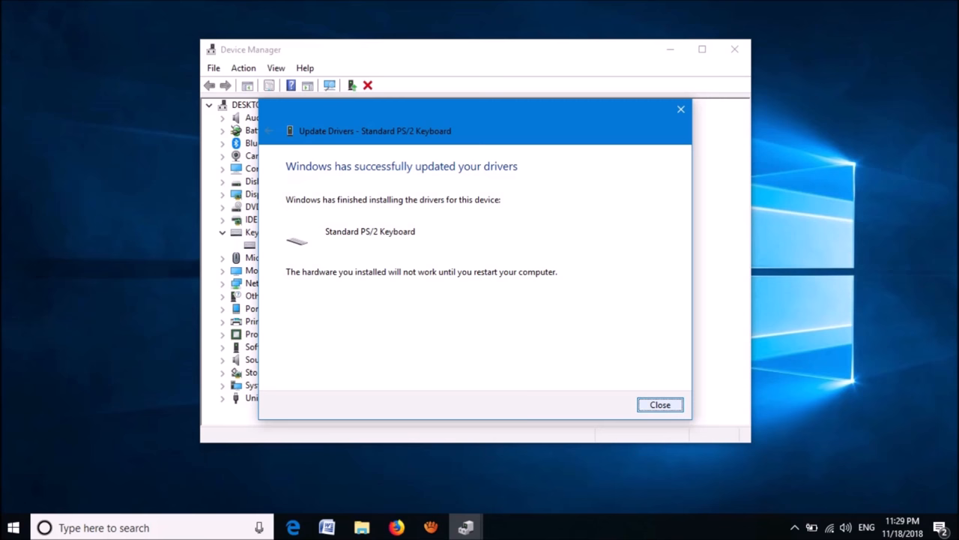
click(659, 404)
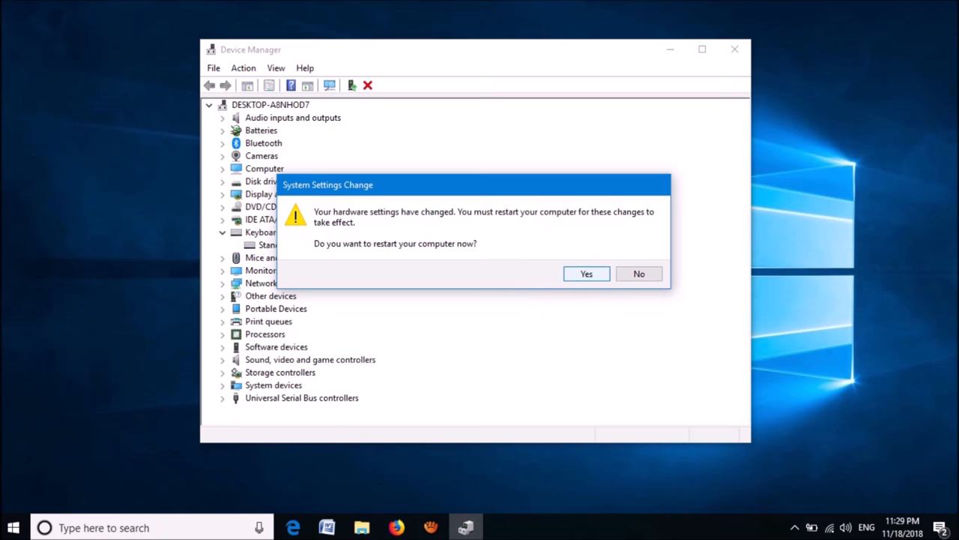
Accept the System Settings Change prompt to restart the computer
click(638, 273)
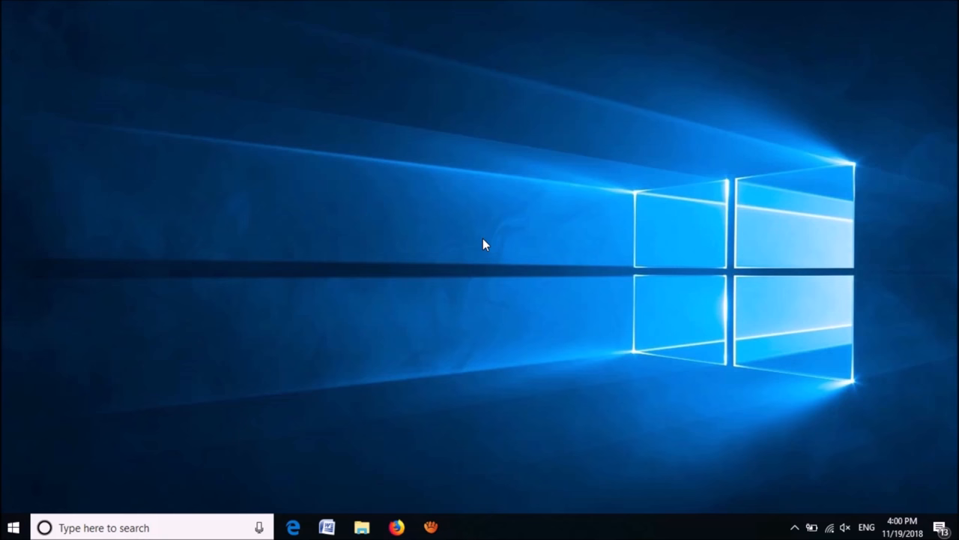
mouse_move(34, 479)
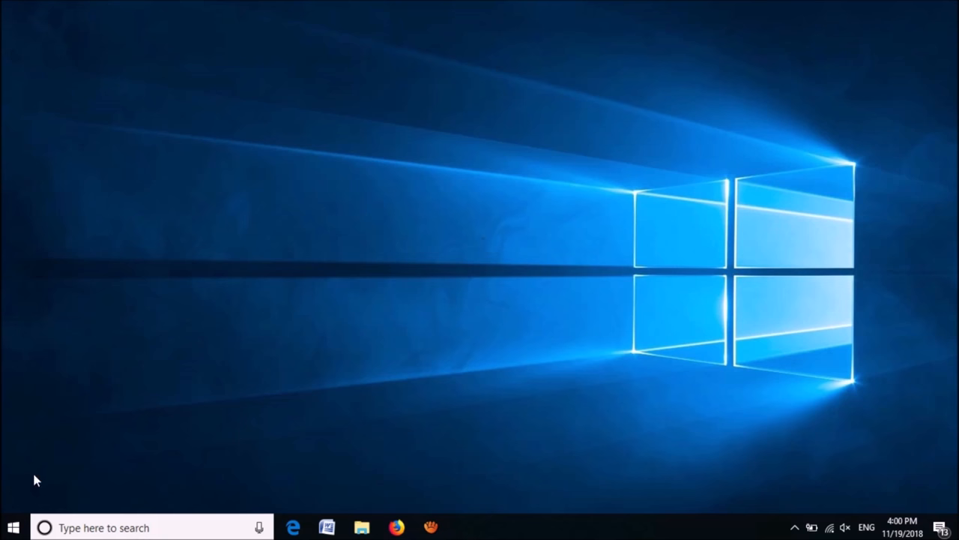
Open Settings and go to Ease of Access > Keyboard
click(13, 527)
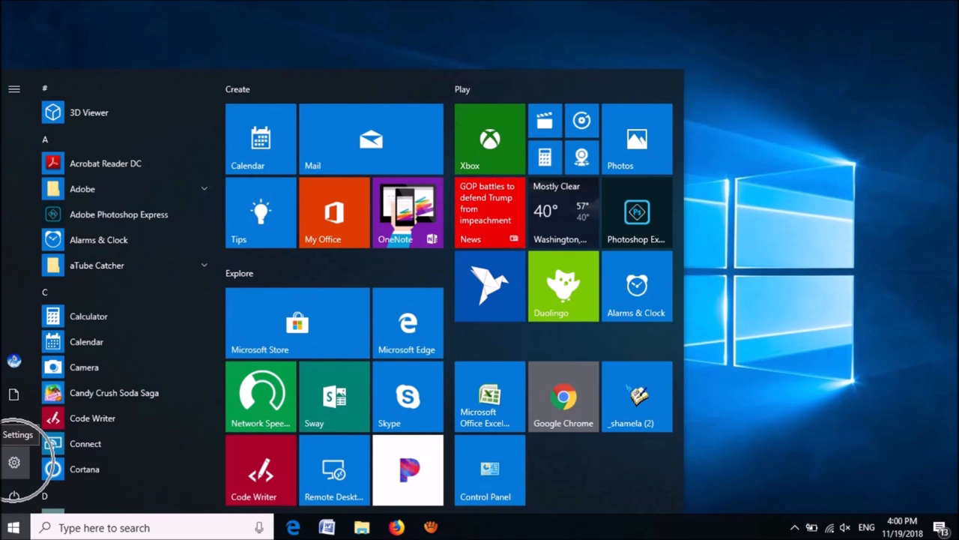
click(13, 461)
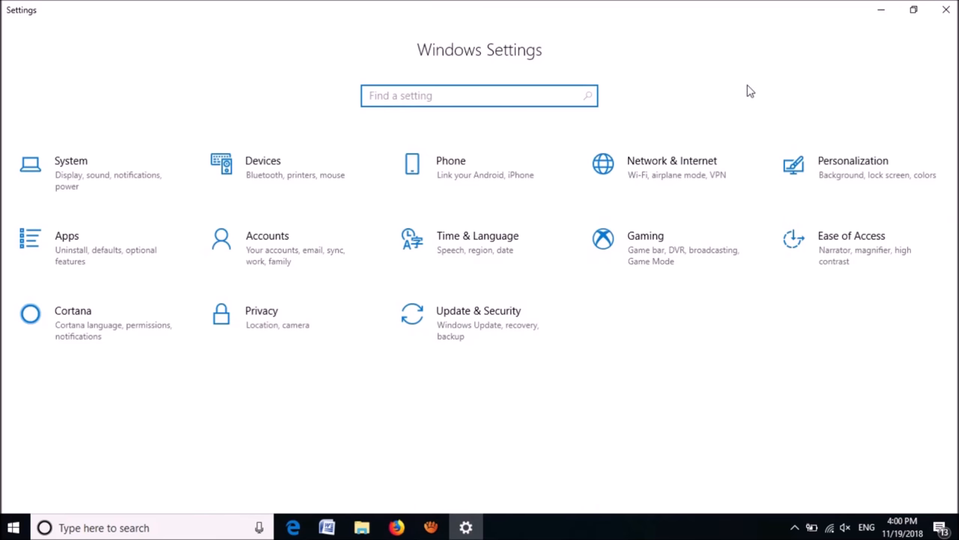
mouse_move(851, 246)
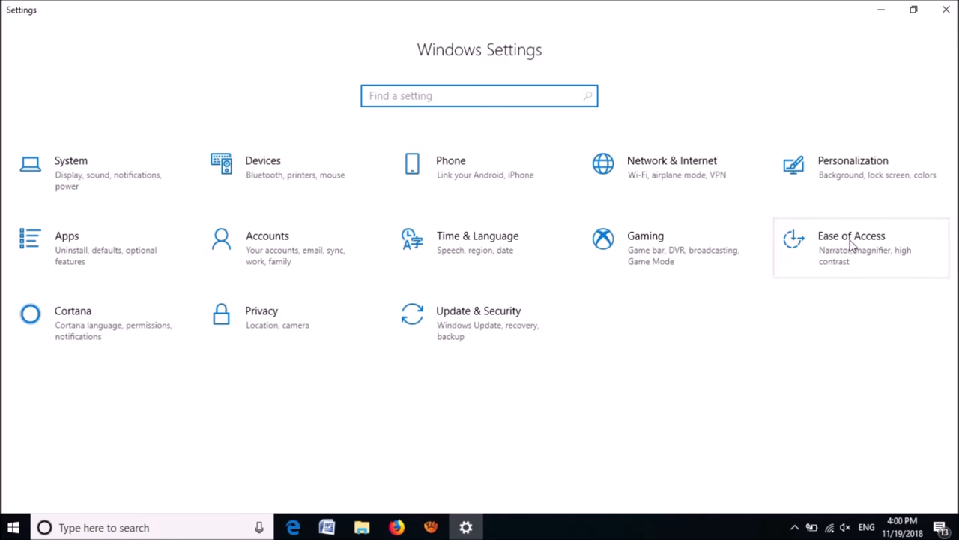
click(850, 247)
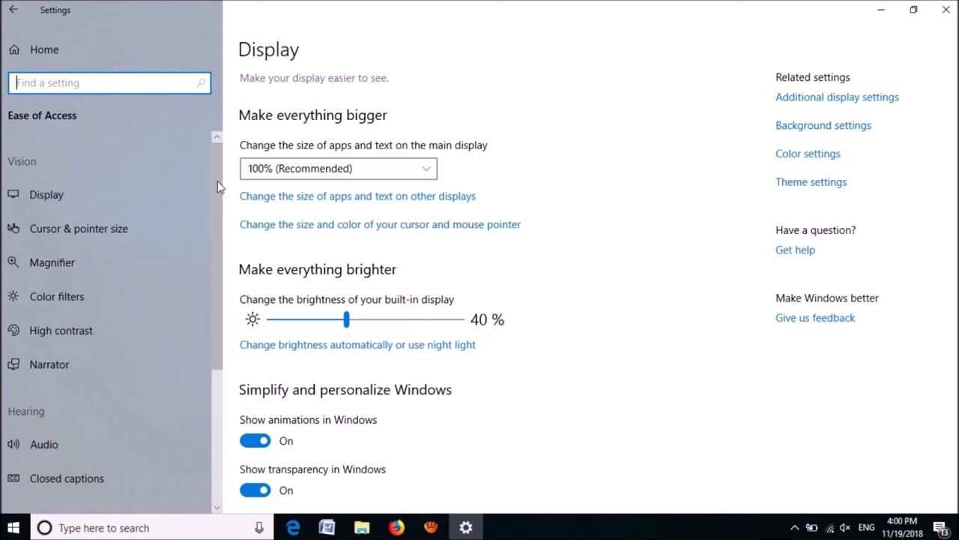
scroll(down, 3)
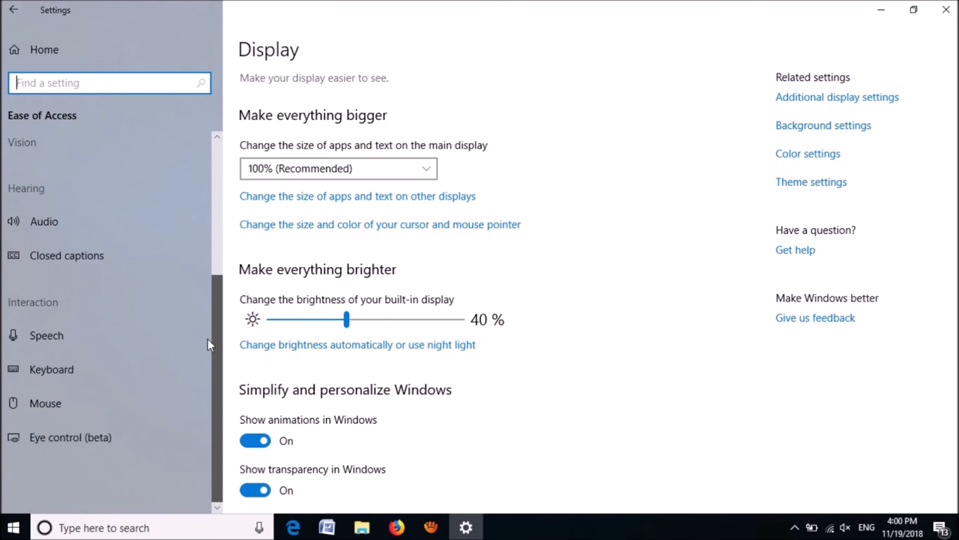
mouse_move(59, 349)
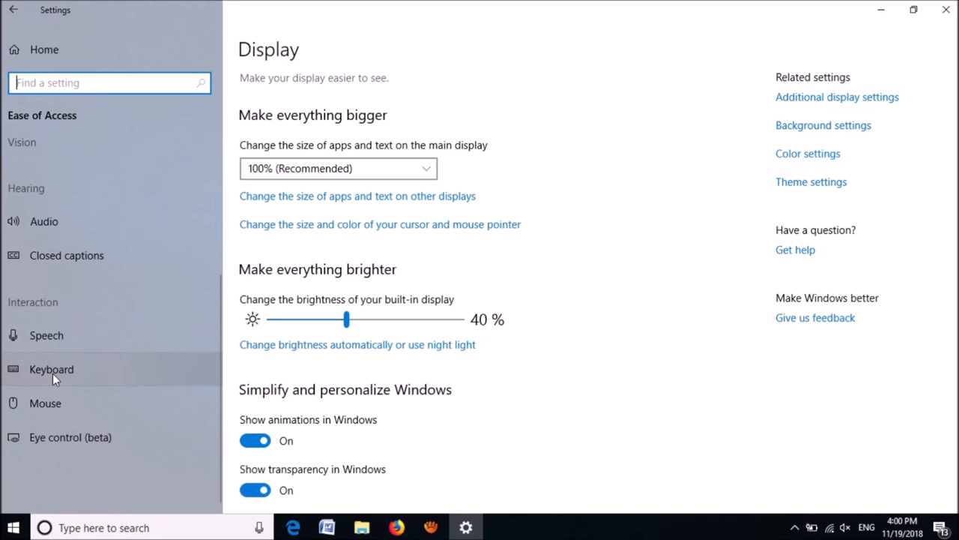
click(51, 369)
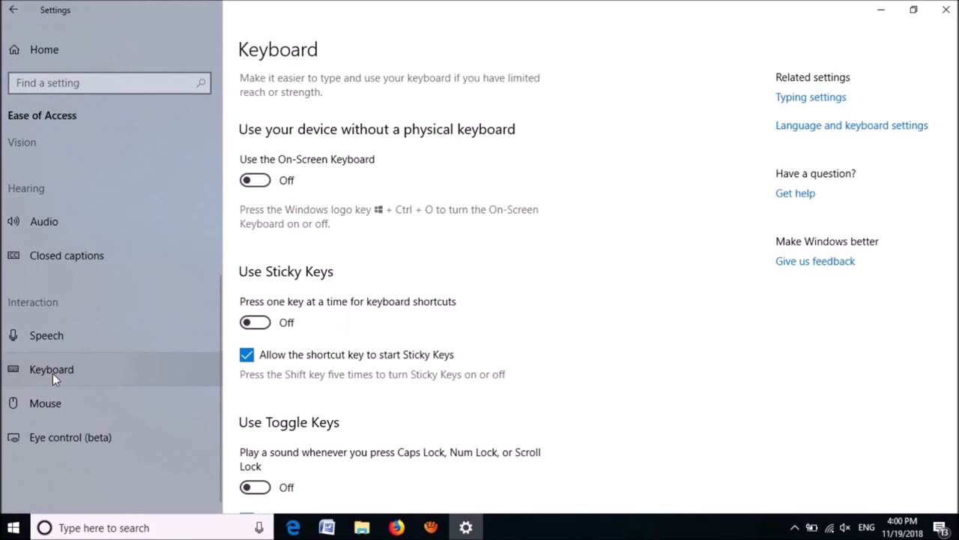
mouse_move(422, 147)
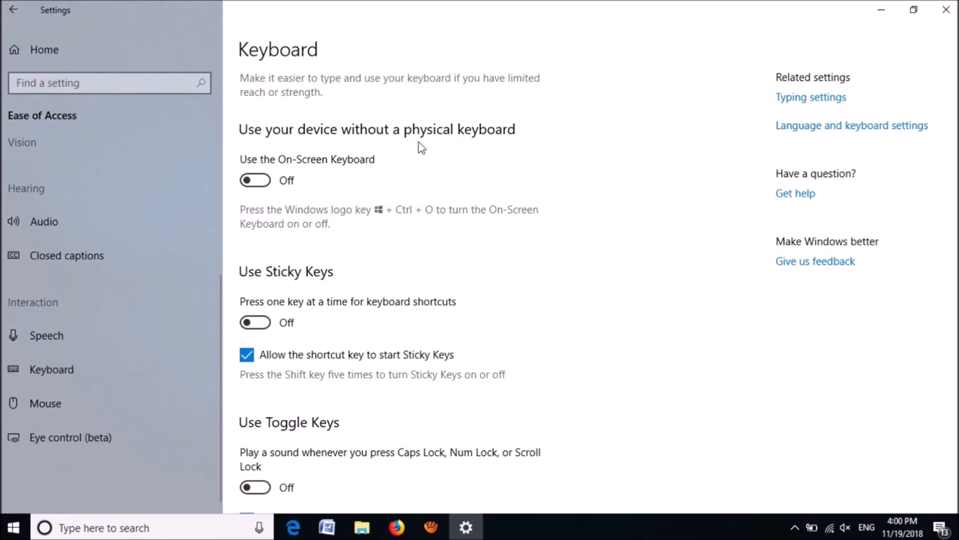
mouse_move(259, 180)
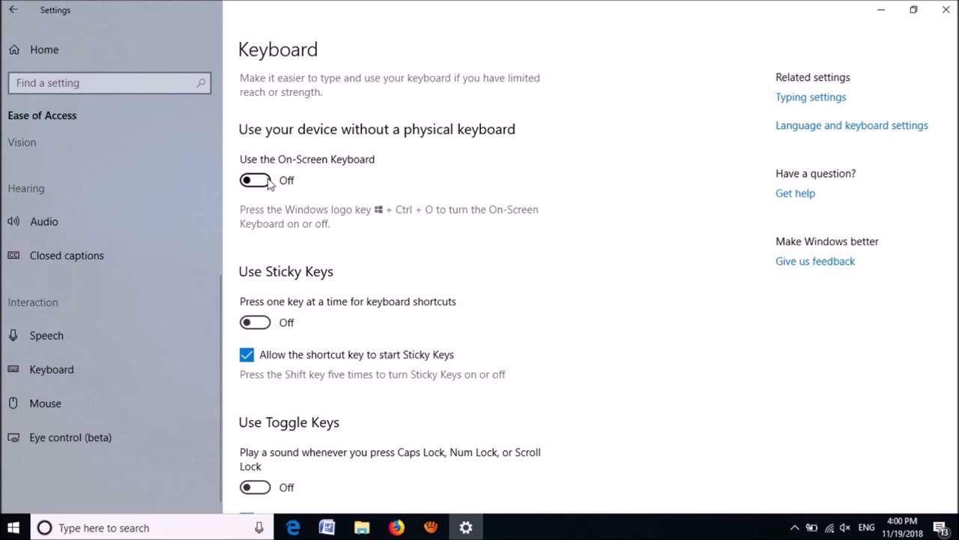
Enable the On-Screen Keyboard and use it to run 'regedit' from the Run box
click(255, 180)
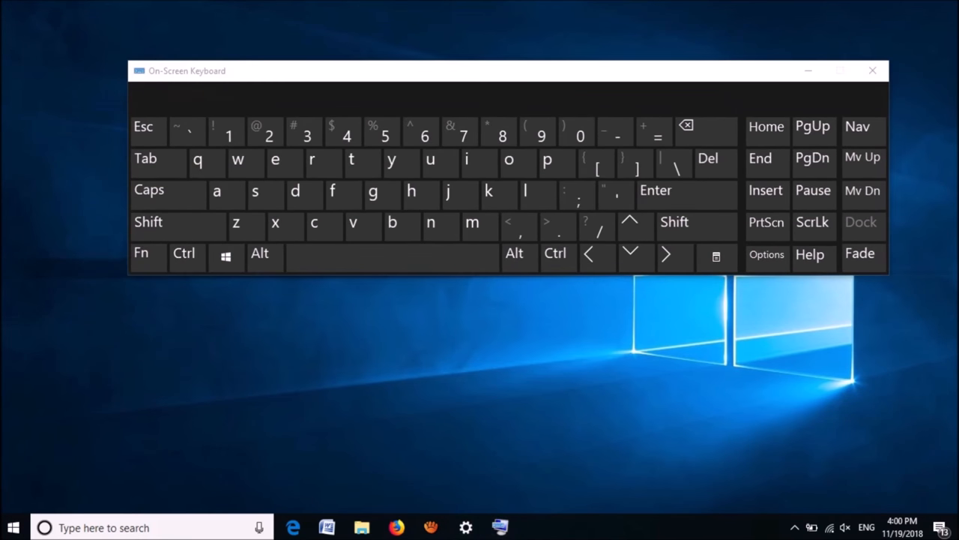
mouse_move(309, 396)
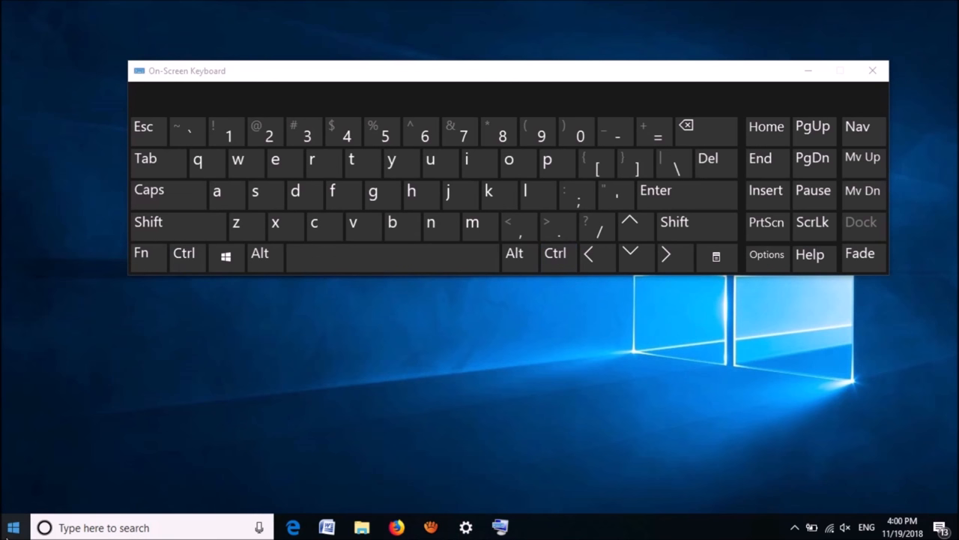
right_click(13, 527)
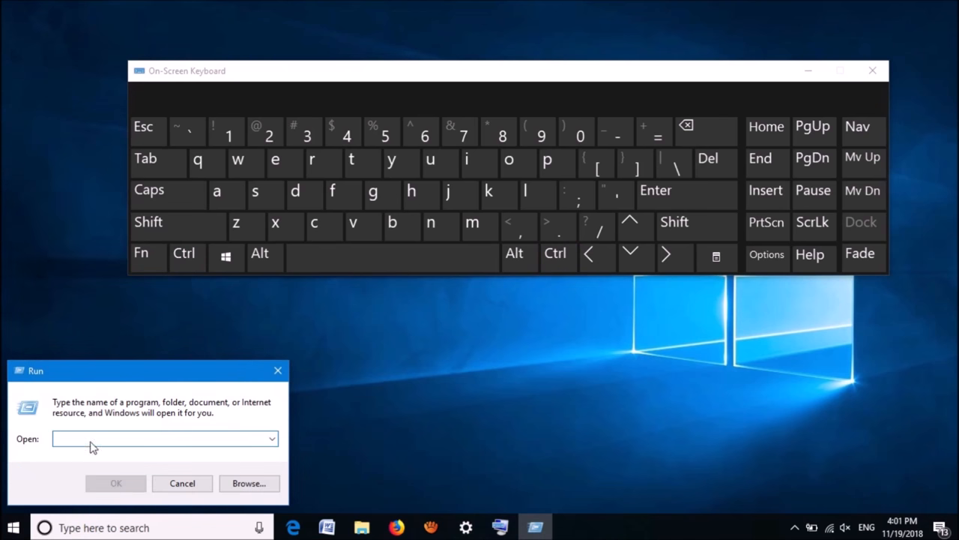
click(311, 162)
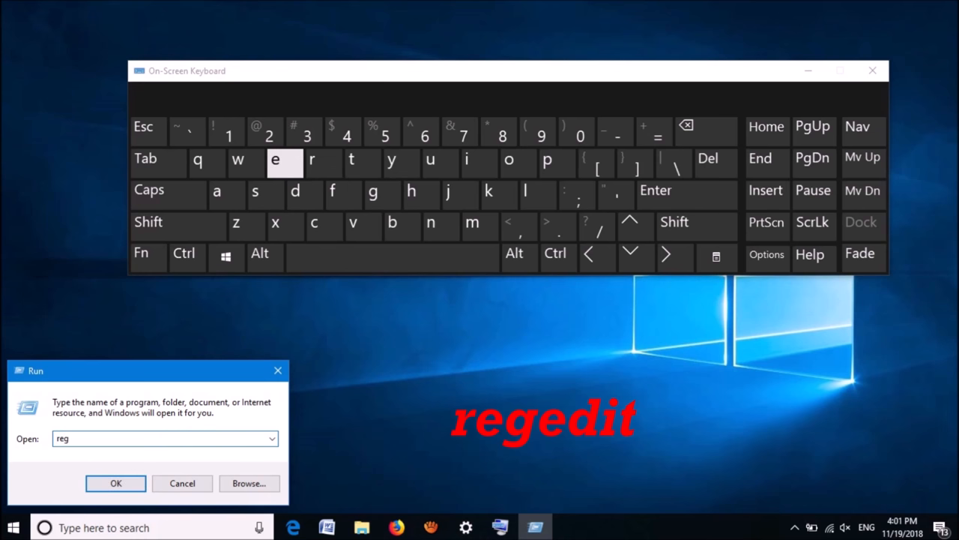
click(351, 159)
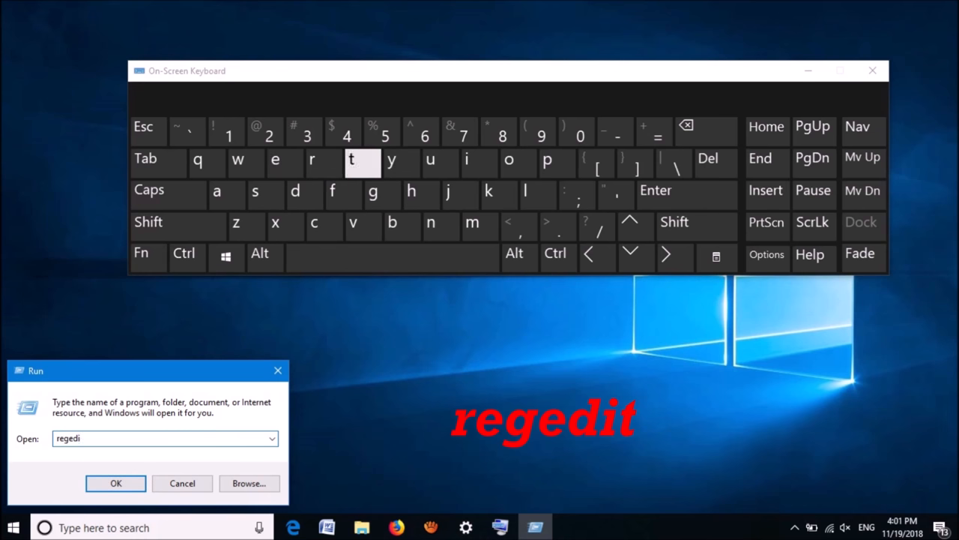
click(351, 160)
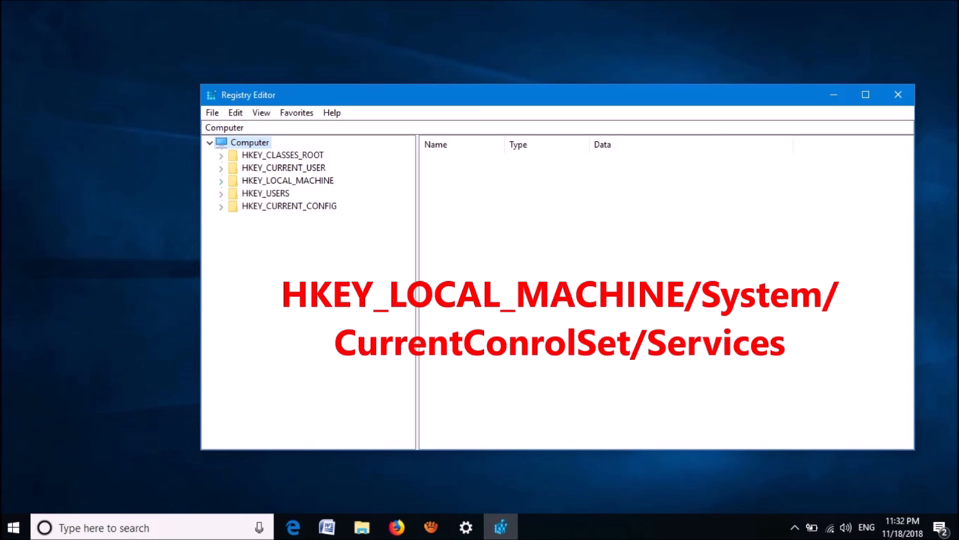
Navigate to HKEY_LOCAL_MACHINE\SYSTEM\CurrentControlSet\Services\i8042prt in Registry Editor
click(221, 180)
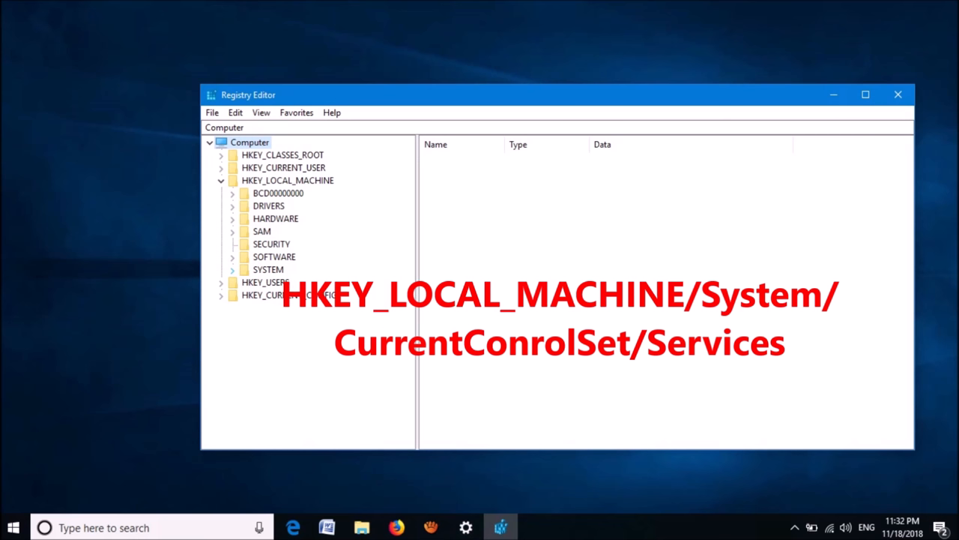
click(232, 269)
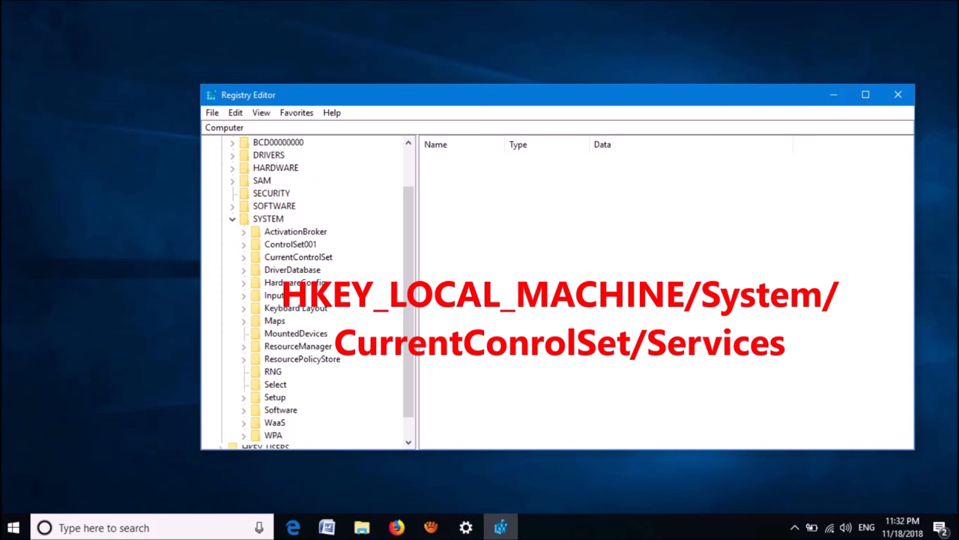
click(244, 256)
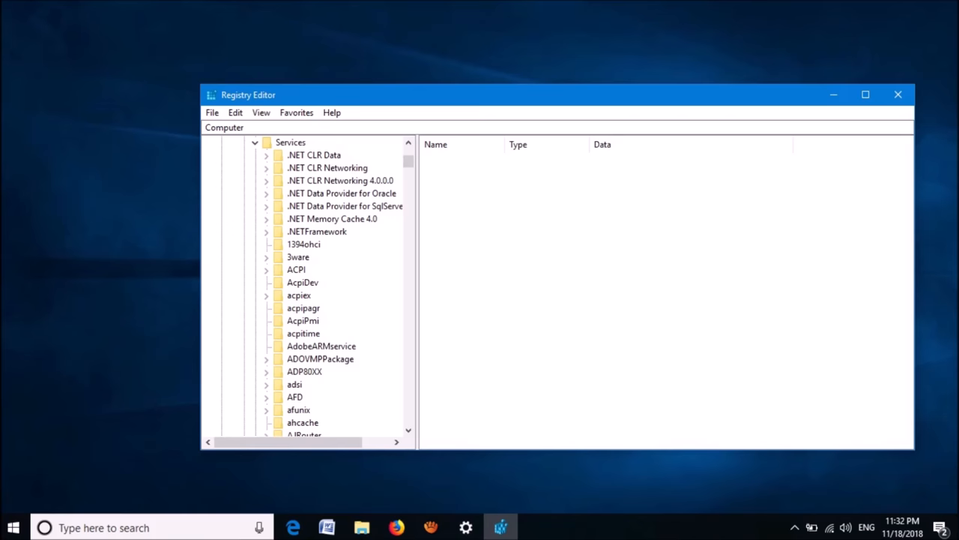
scroll(down, 3)
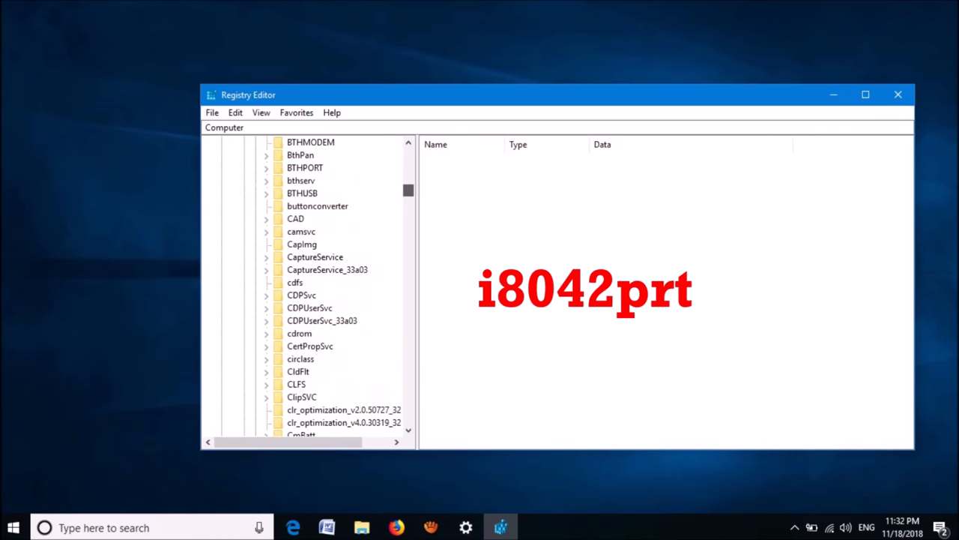
scroll(down, 3)
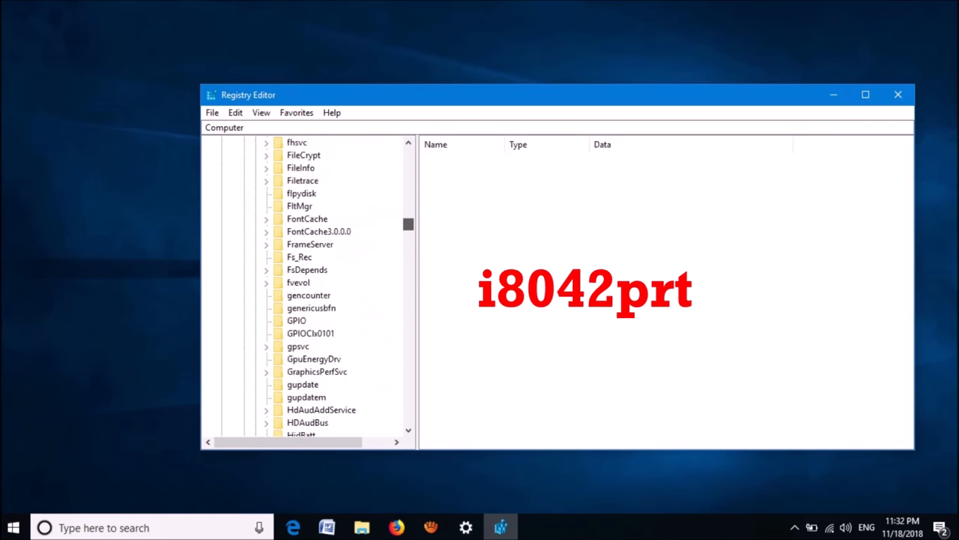
scroll(down, 3)
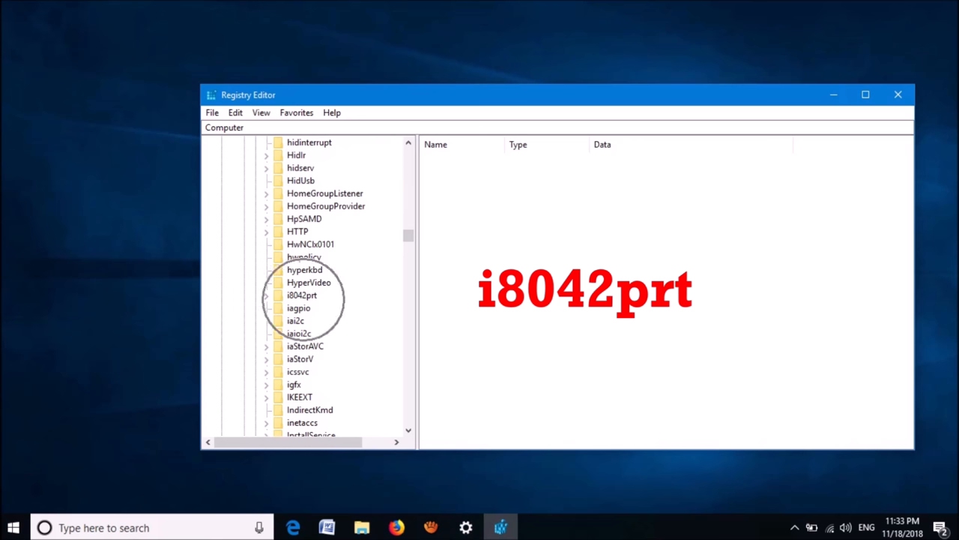
click(302, 294)
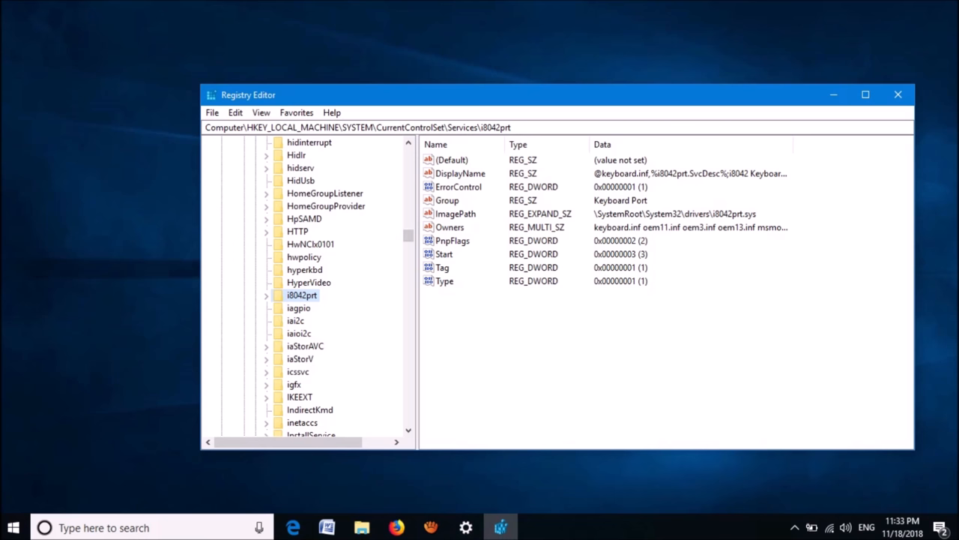
Set the i8042prt Start value to 1, close Registry Editor, and show the power options
click(444, 253)
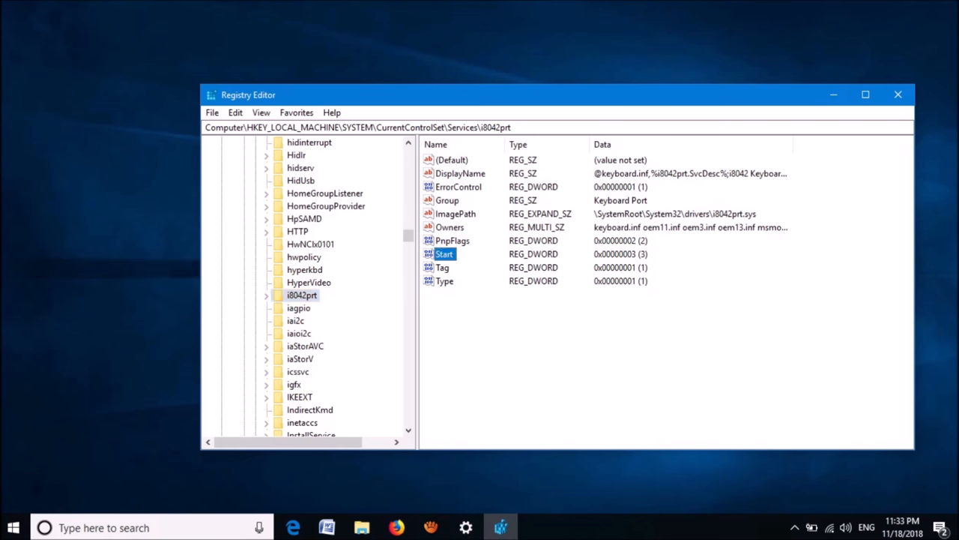
double_click(444, 254)
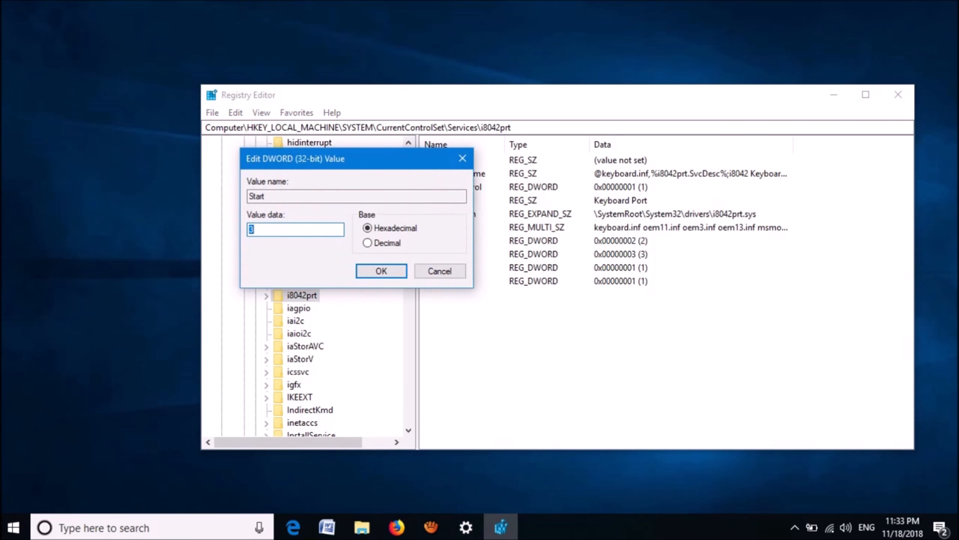
text(1)
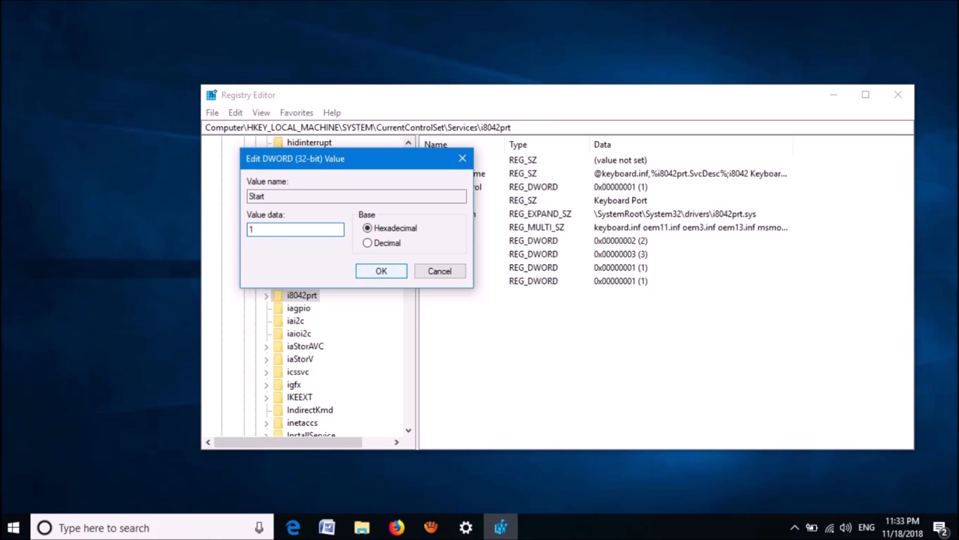
click(380, 271)
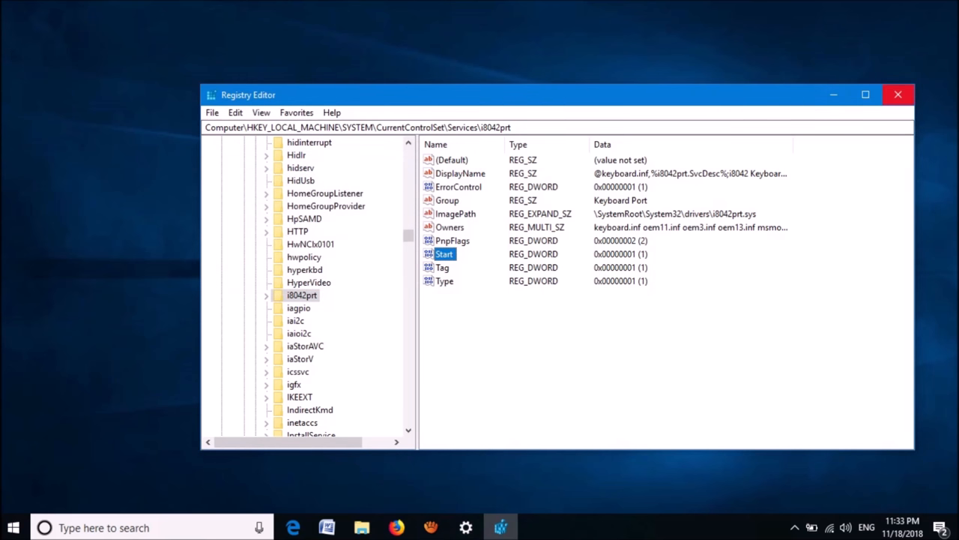
click(12, 527)
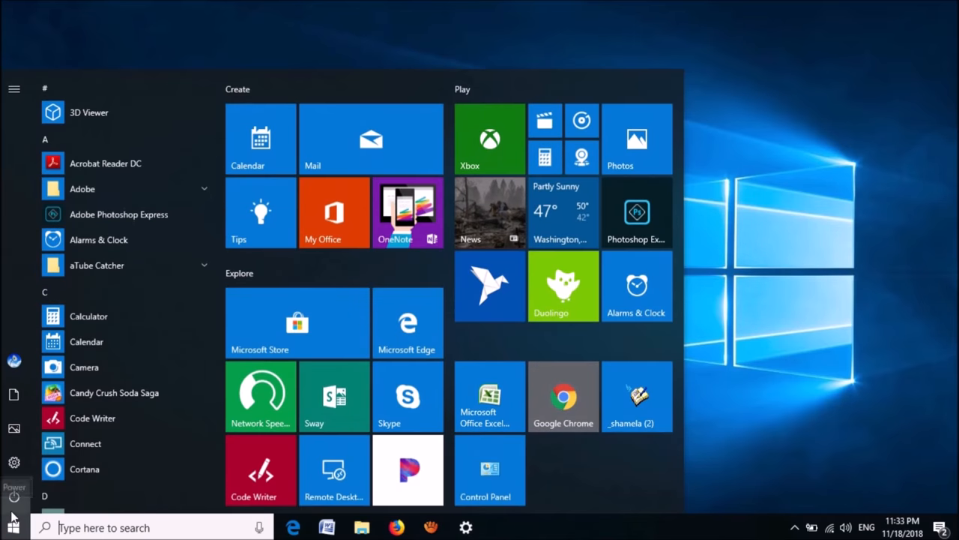
click(13, 497)
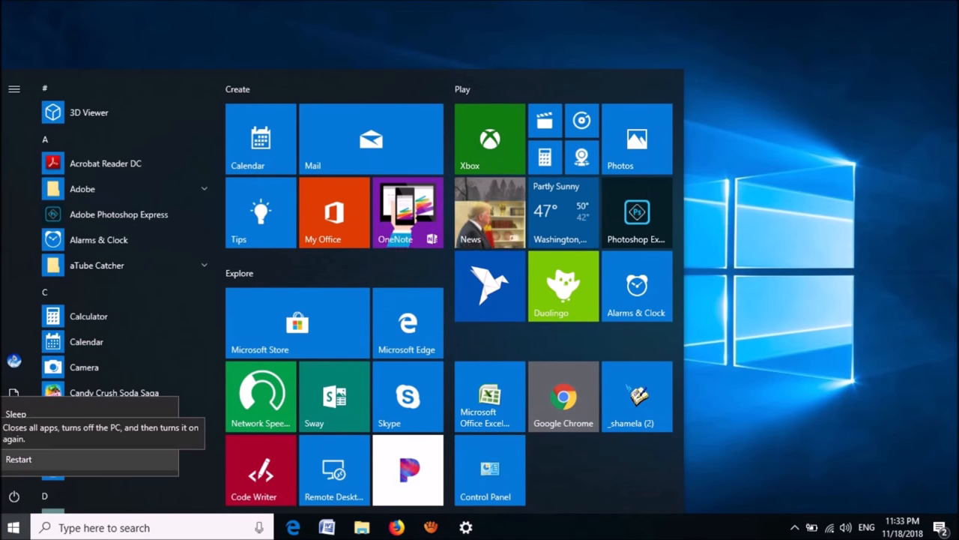